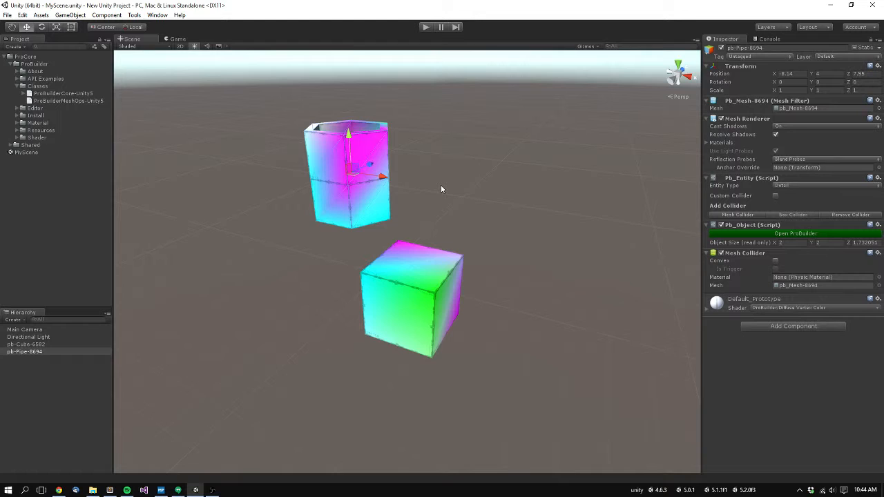
pyautogui.moveTo(428, 180)
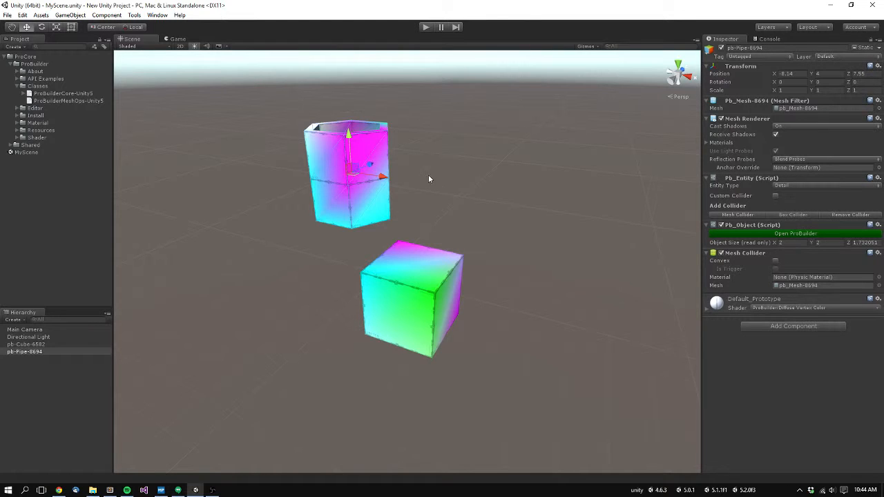
pyautogui.moveTo(127, 160)
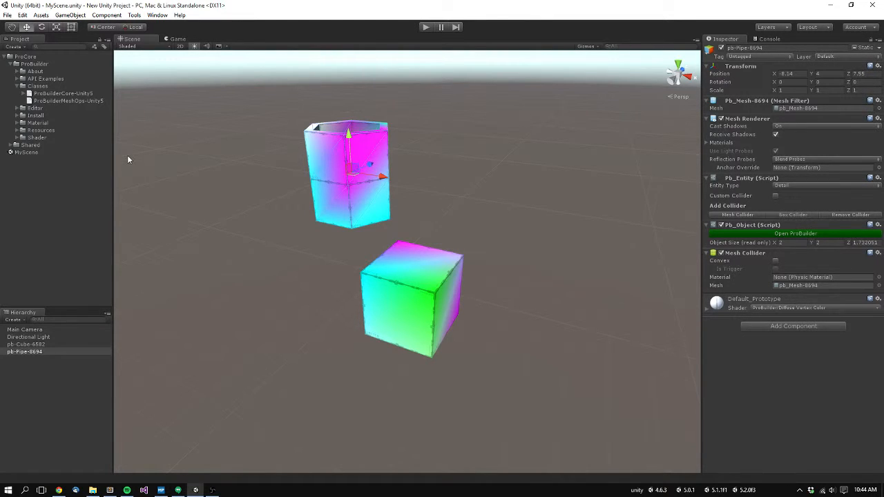
# - Open the Asset Store from the Window menu to fetch the new ProBuilder package
pyautogui.click(133, 15)
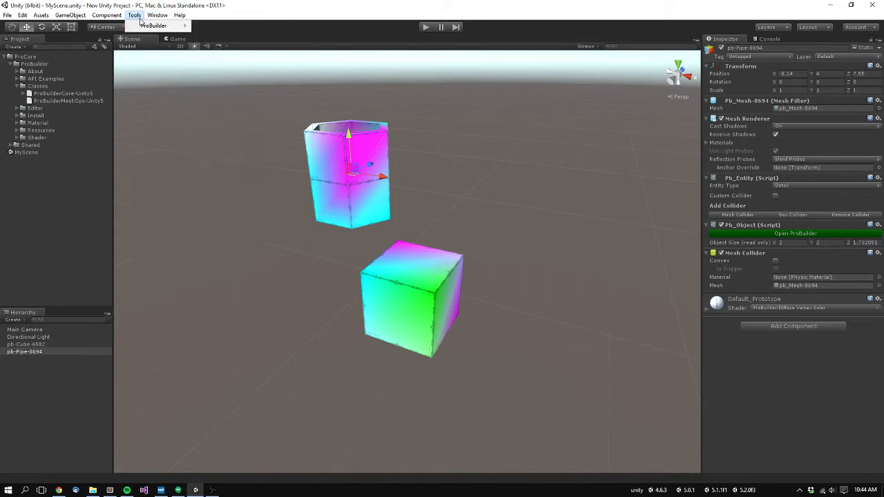
pyautogui.click(158, 15)
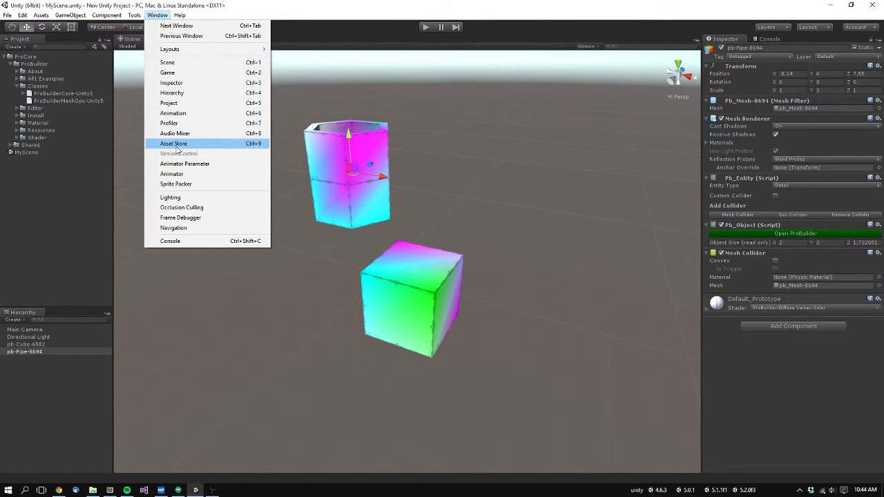
pyautogui.click(526, 149)
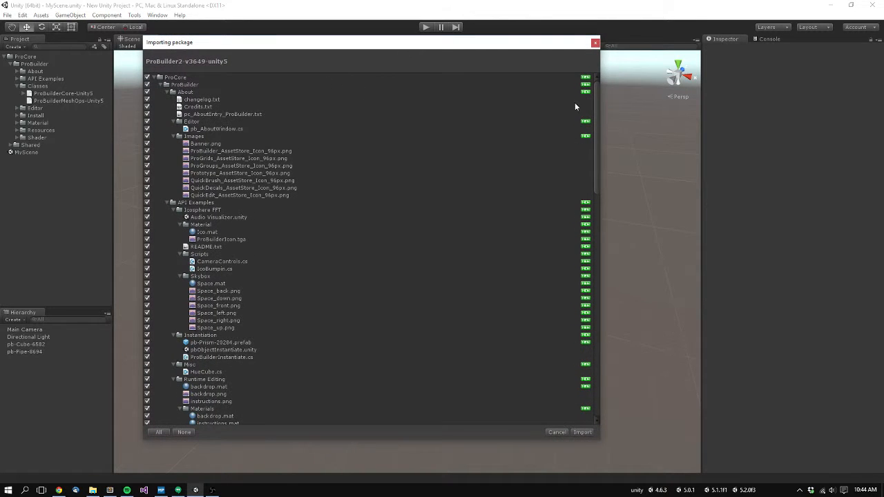
# - Toggle None then All to check every ProBuilder2 file and import the package
pyautogui.scroll(-3)
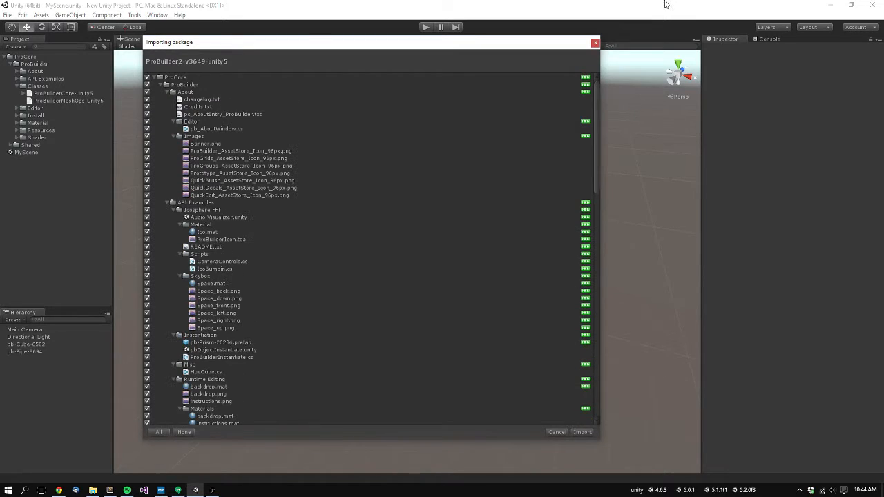
pyautogui.click(182, 430)
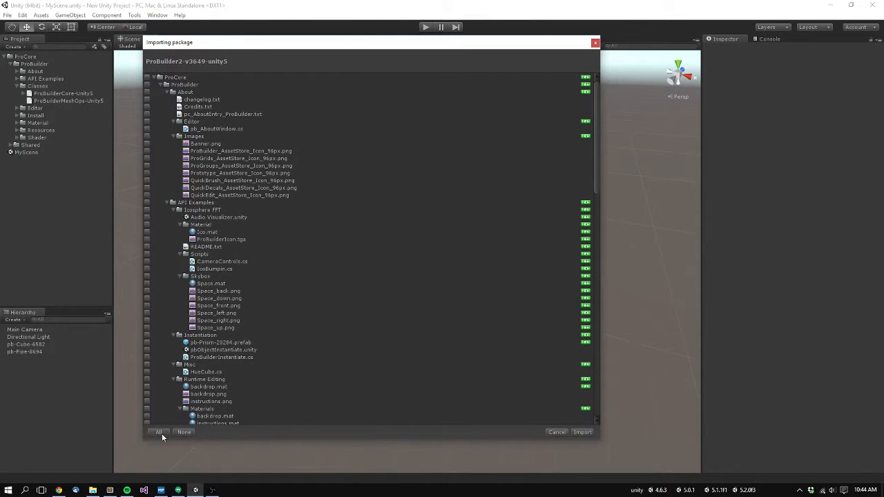
pyautogui.click(158, 431)
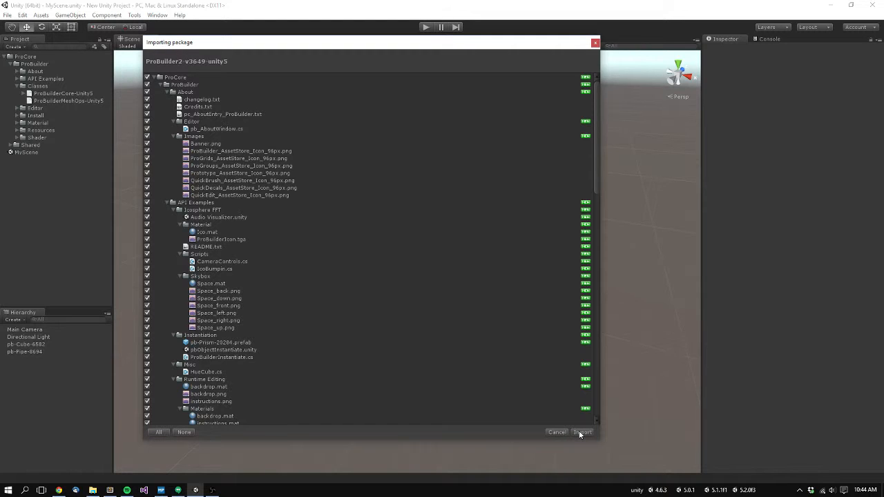
pyautogui.click(581, 433)
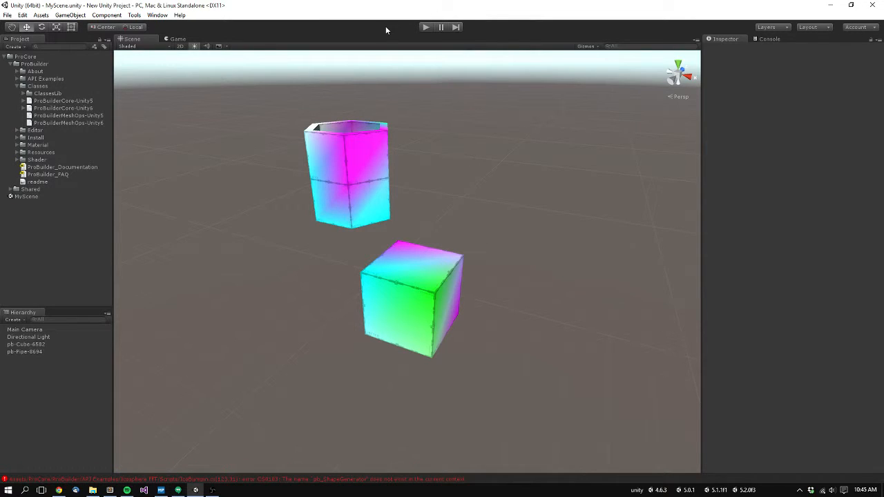
pyautogui.moveTo(386, 130)
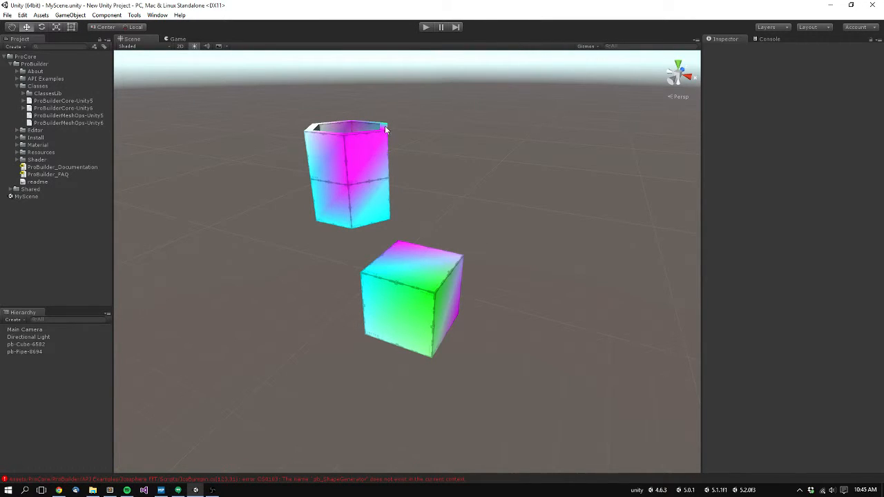
pyautogui.moveTo(415, 153)
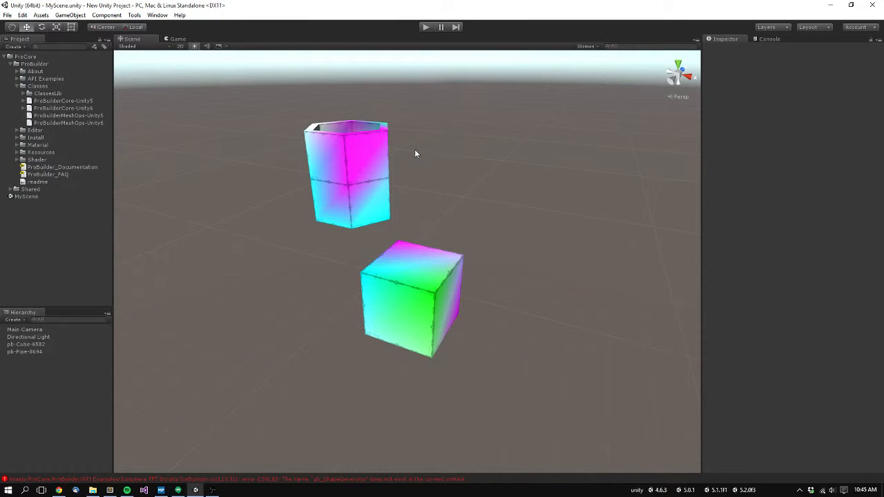
pyautogui.moveTo(750, 53)
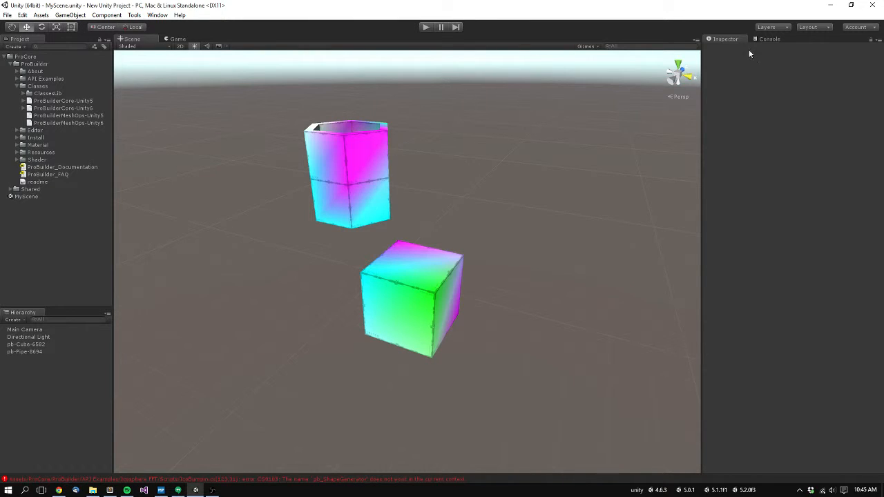
# - Read the pb_ShapeGenerator compile error in the Console and select the old ProBuilderCore-Unity5 library
pyautogui.click(769, 39)
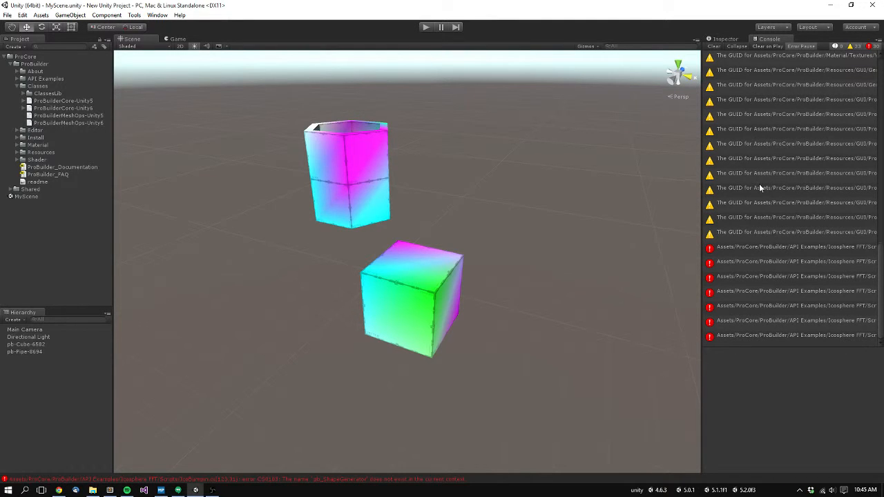
pyautogui.click(794, 248)
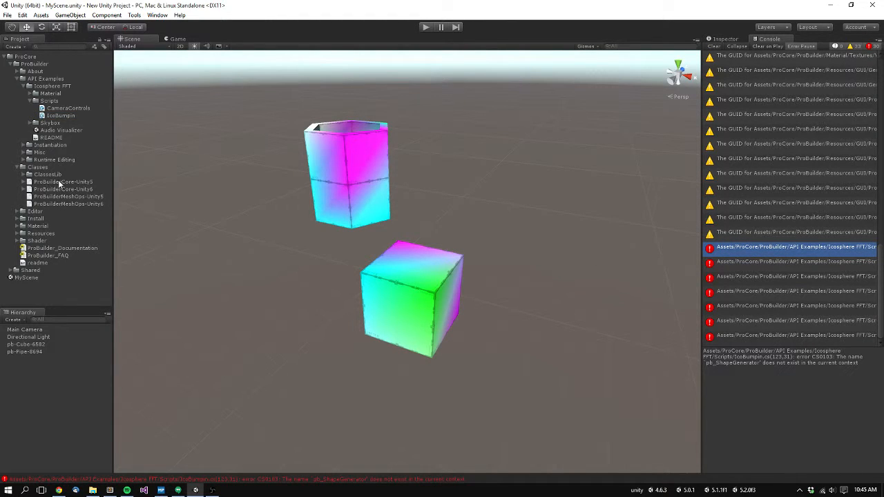
pyautogui.click(62, 182)
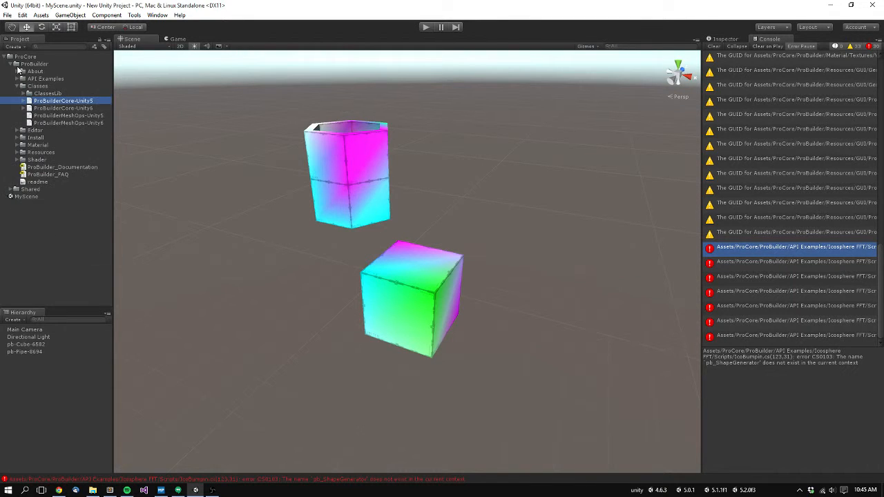
pyautogui.moveTo(52, 108)
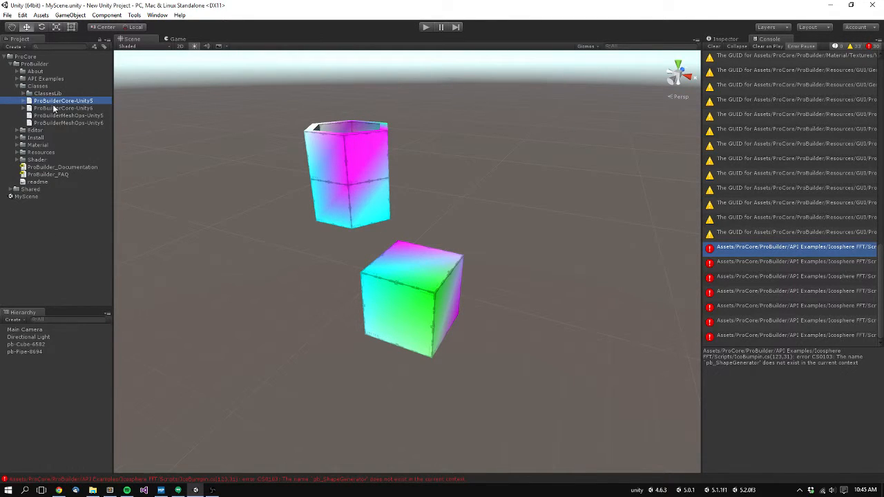
# - Show the DLL in Explorer, delete both old Unity5 libraries, and go up to the ProBuilder folder
pyautogui.rightClick(62, 101)
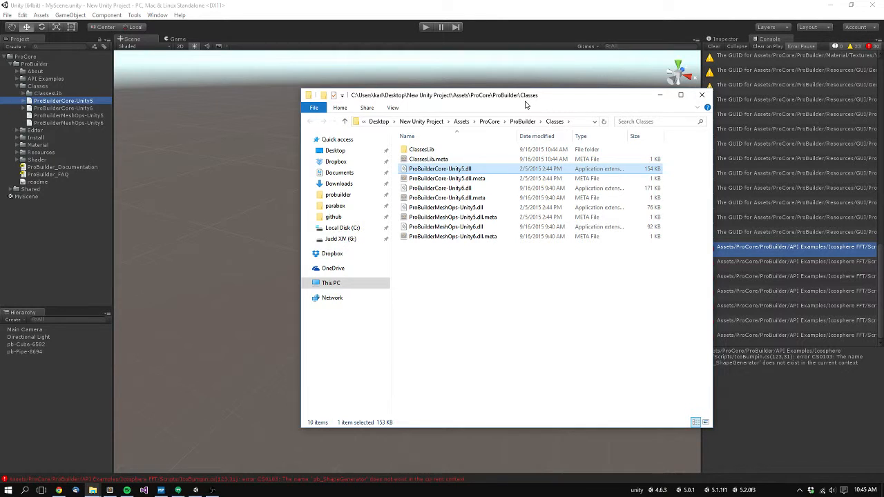
pyautogui.click(439, 188)
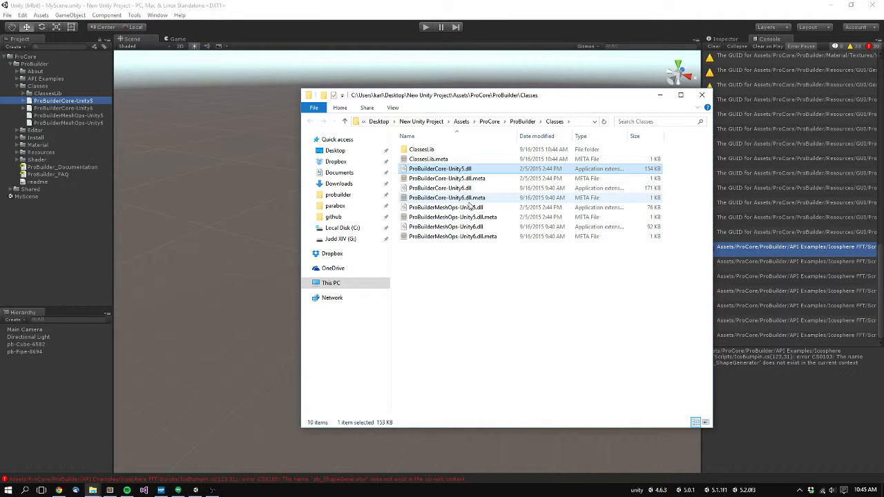
pyautogui.click(444, 208)
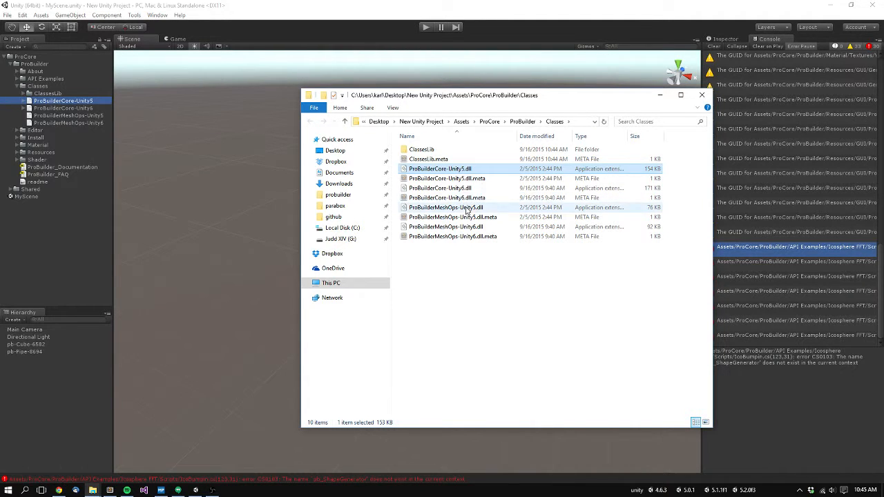
pyautogui.click(444, 207)
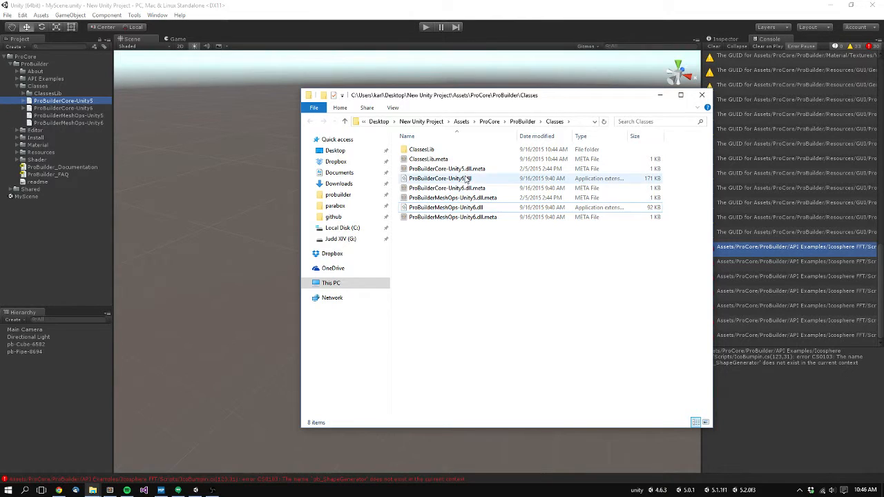
pyautogui.click(439, 179)
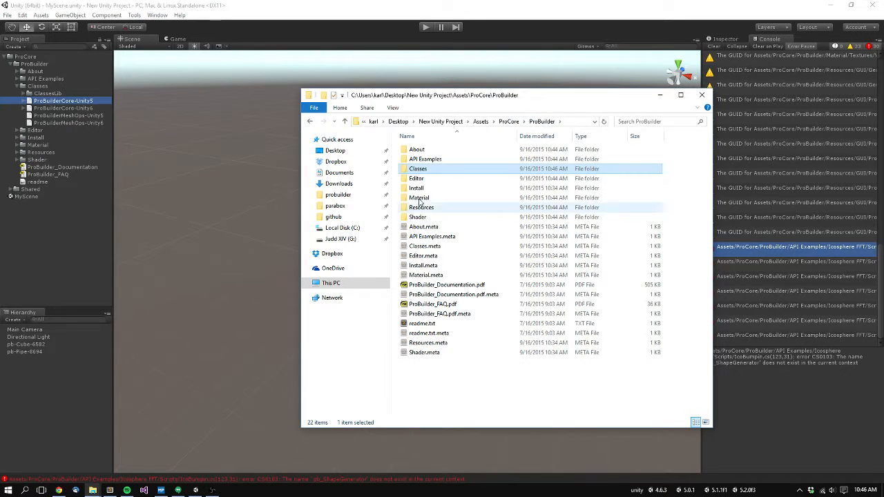
# - Open the ProBuilder Editor folder to view its menu item scripts and editor DLLs
pyautogui.doubleClick(417, 178)
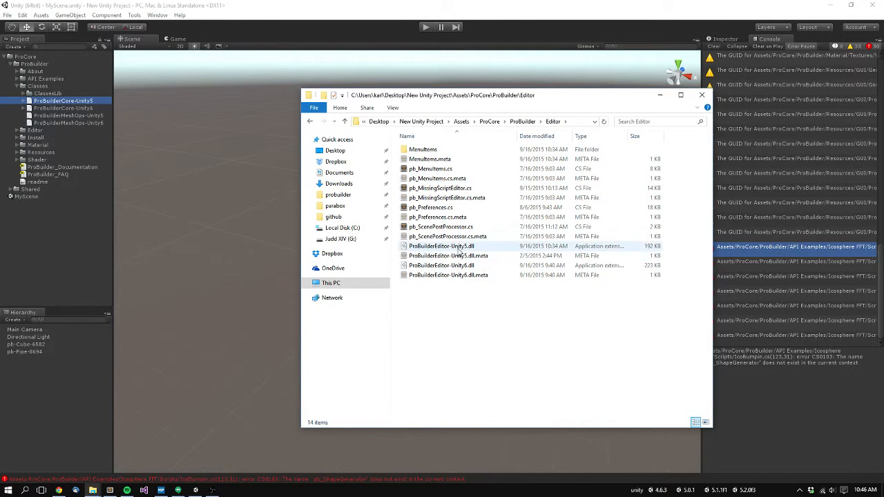
pyautogui.click(442, 245)
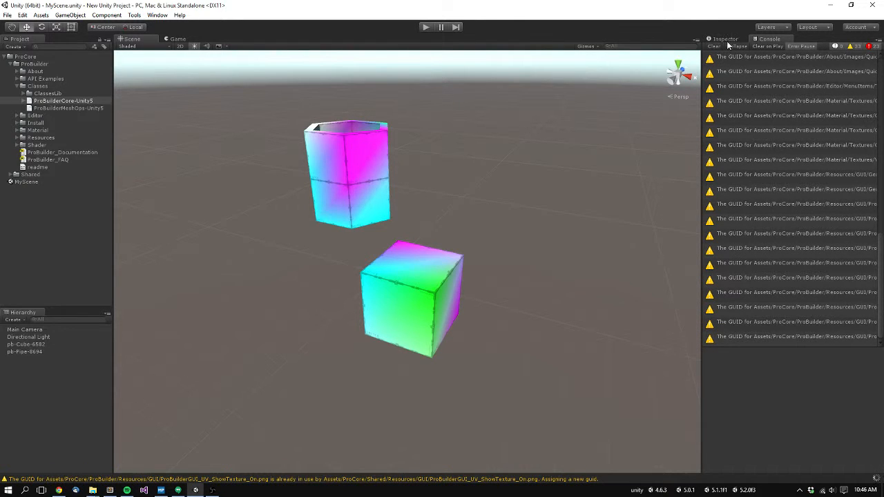
pyautogui.moveTo(812, 229)
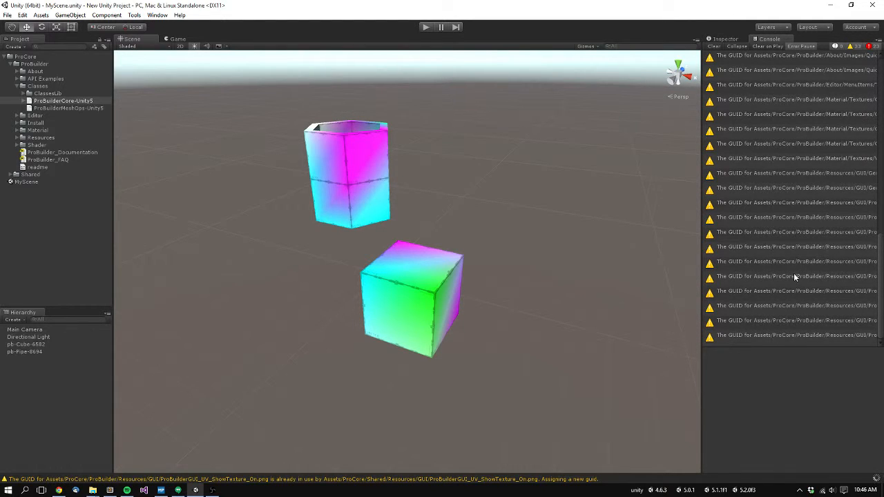
pyautogui.moveTo(804, 168)
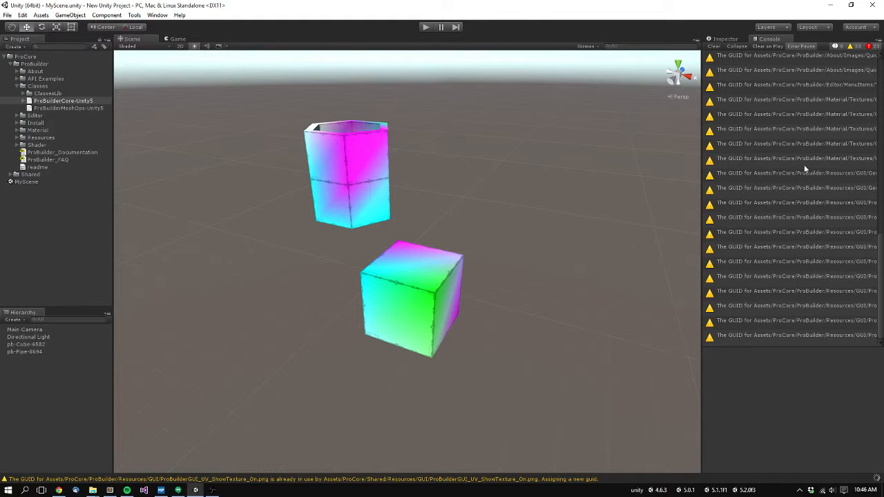
pyautogui.moveTo(812, 137)
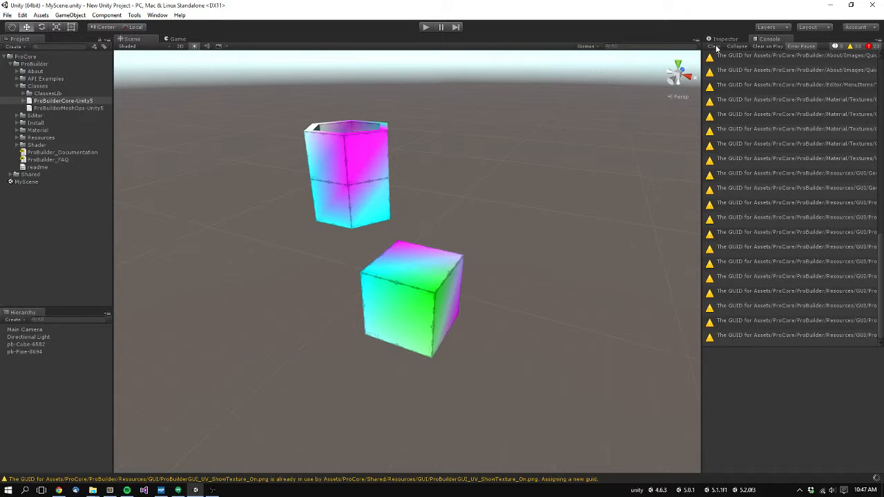
# - Clear the Console and delete the Assets/ProCore/Shared folder from the project
pyautogui.click(712, 47)
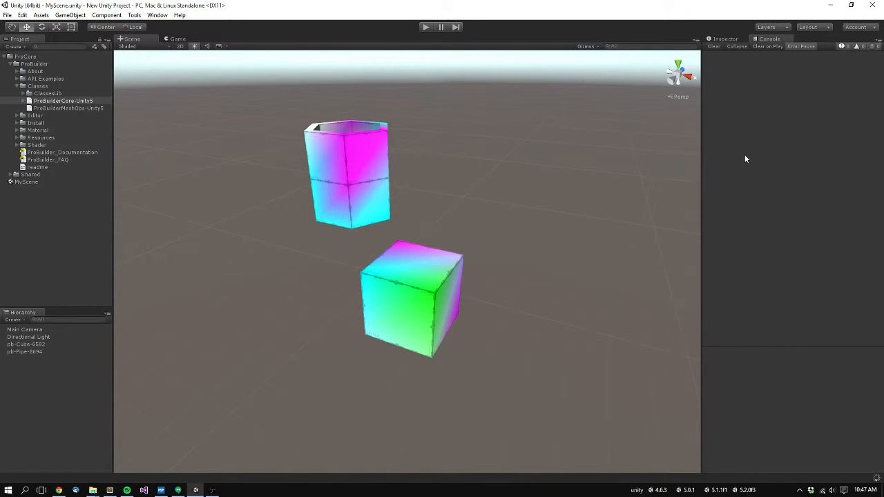
pyautogui.moveTo(820, 65)
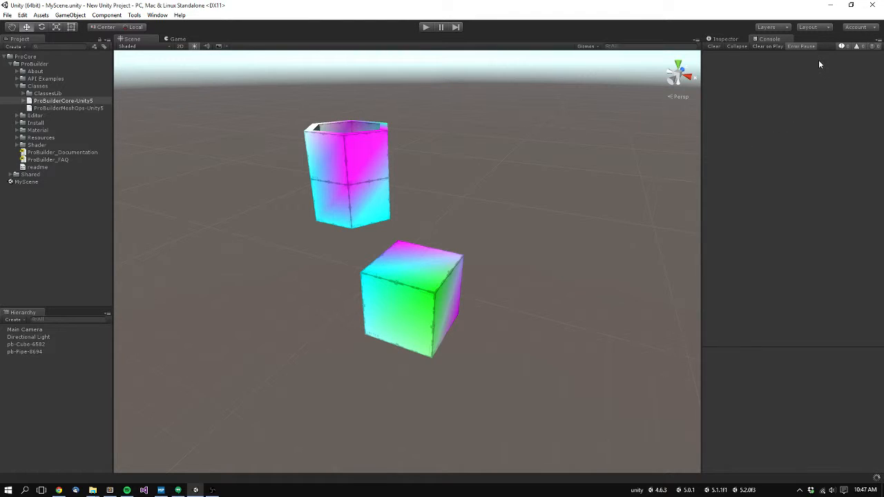
pyautogui.moveTo(21, 89)
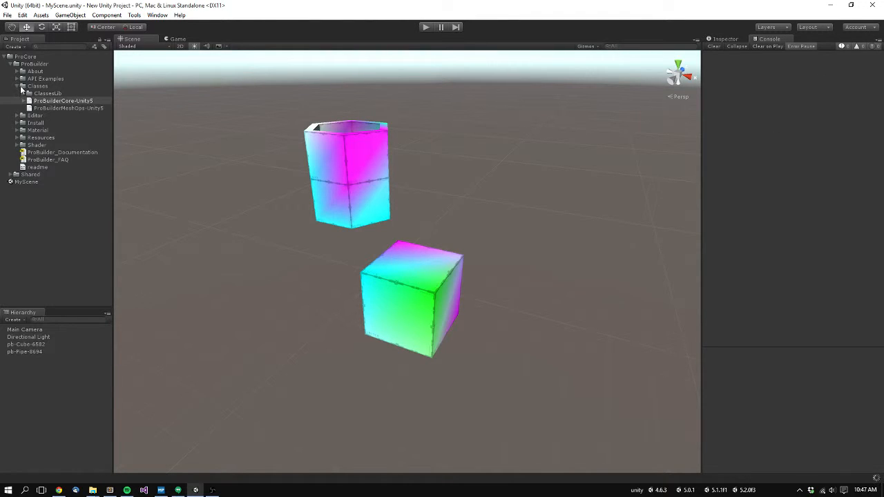
pyautogui.moveTo(39, 141)
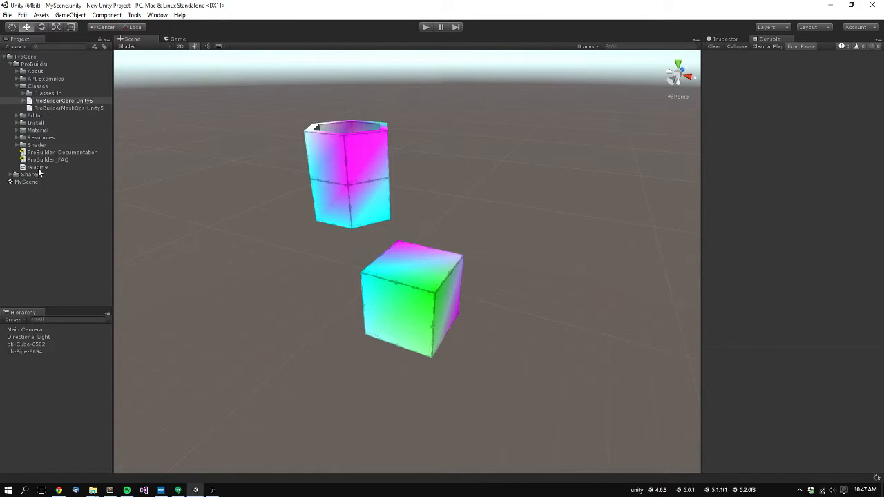
pyautogui.click(31, 174)
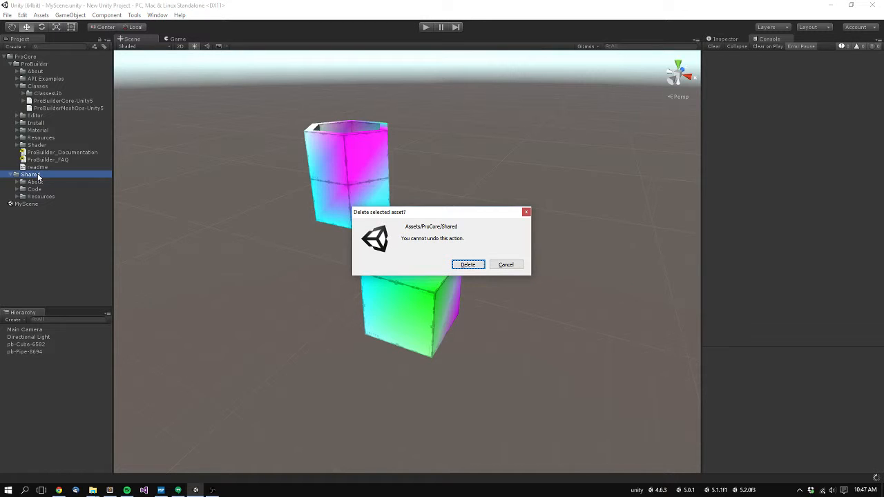
pyautogui.click(467, 266)
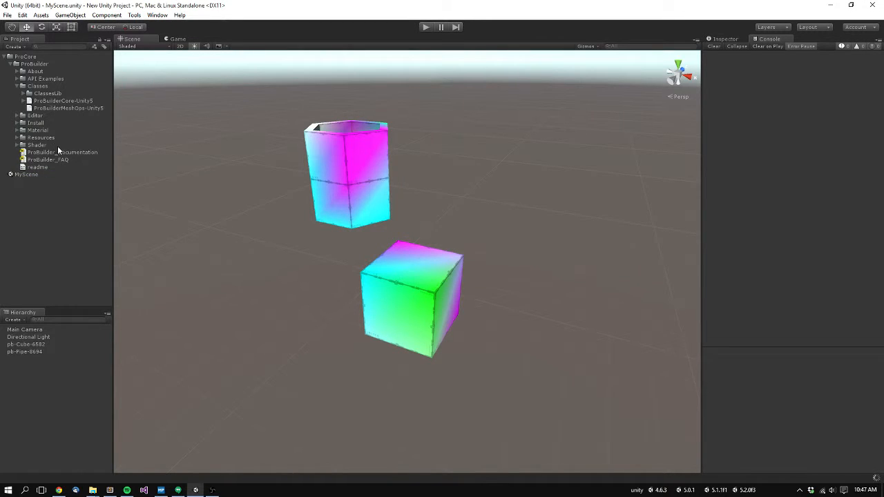
pyautogui.click(37, 130)
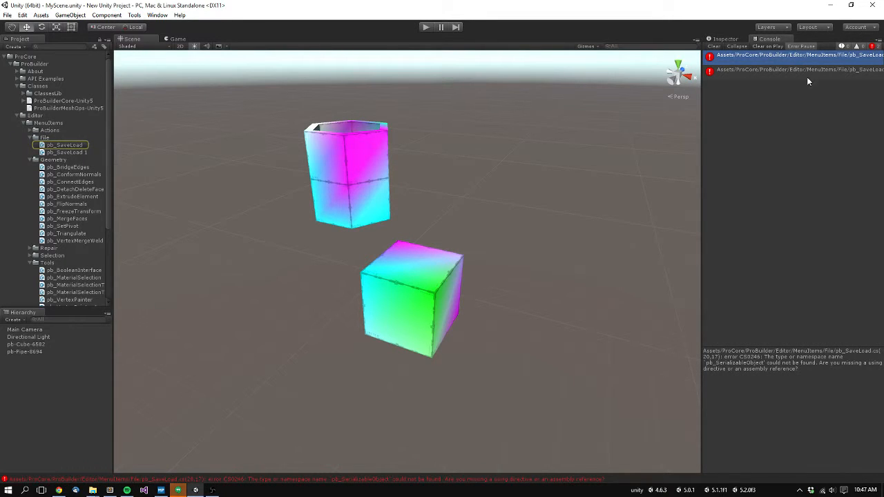
# - Delete both pb_SaveLoad scripts from Editor/MenuItems/File
pyautogui.click(62, 144)
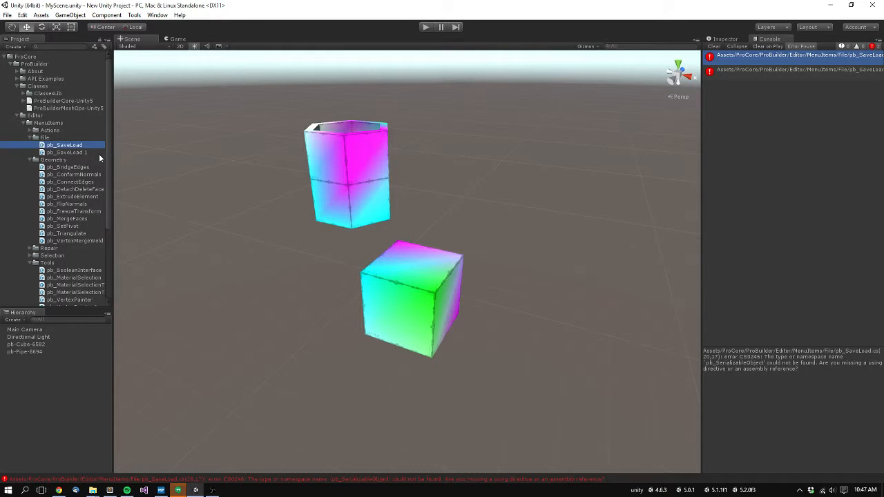
pyautogui.click(66, 152)
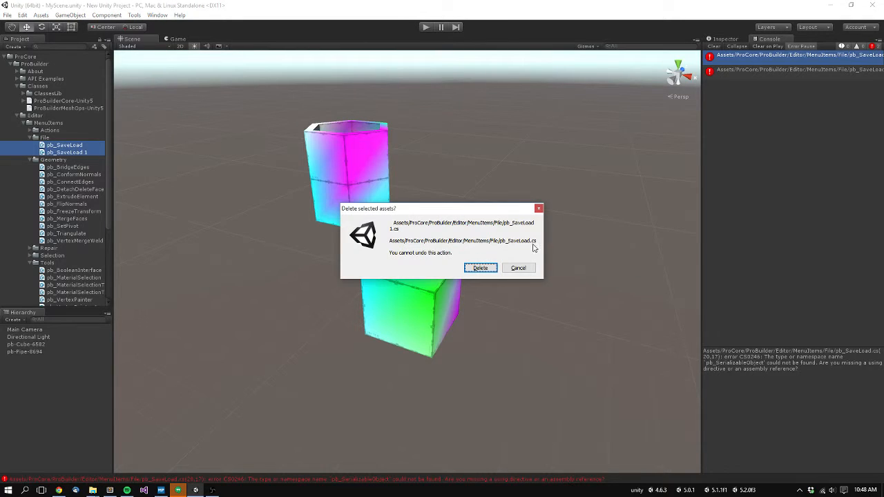
pyautogui.click(480, 268)
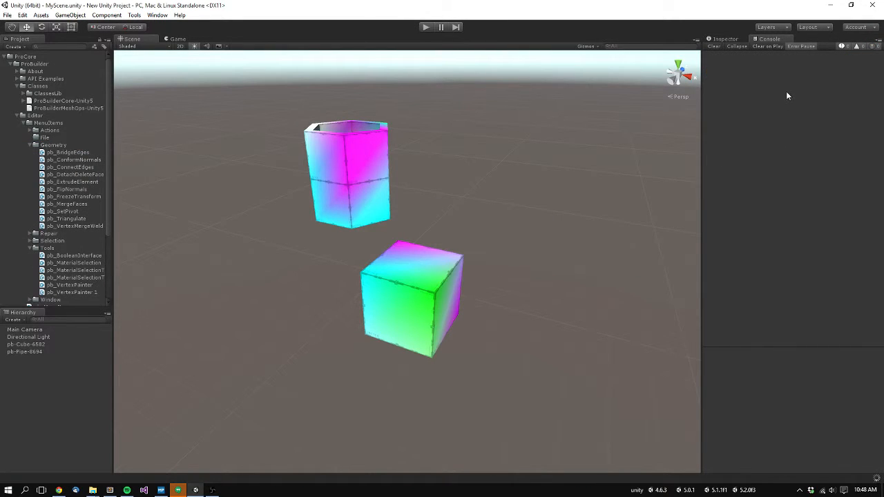
pyautogui.click(69, 284)
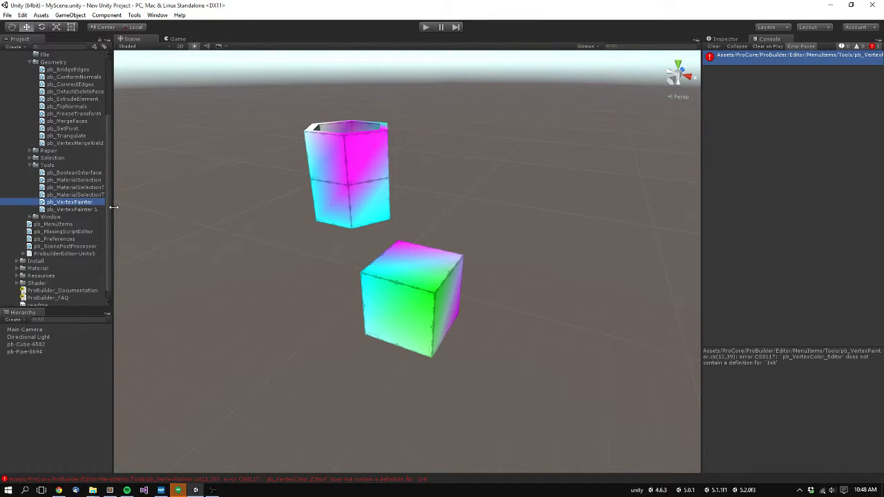
# - Delete both pb_VertexPainter scripts from Editor/MenuItems/Tools
pyautogui.click(69, 210)
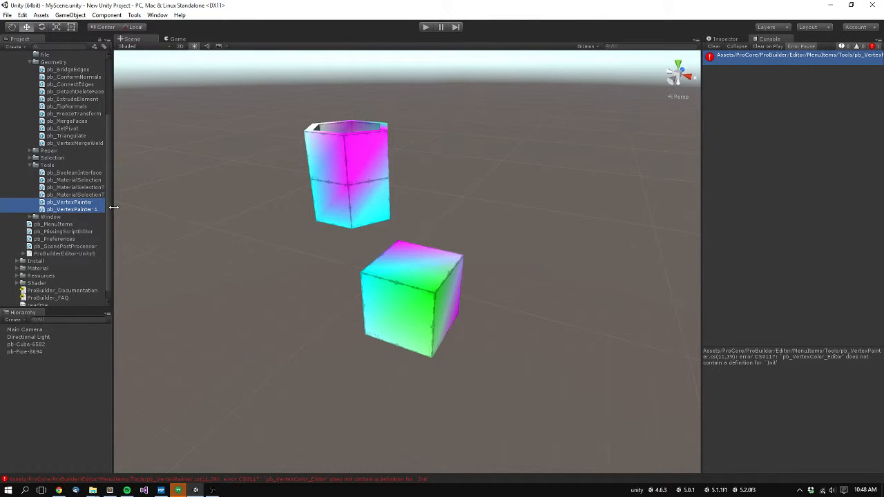
pyautogui.press('Delete')
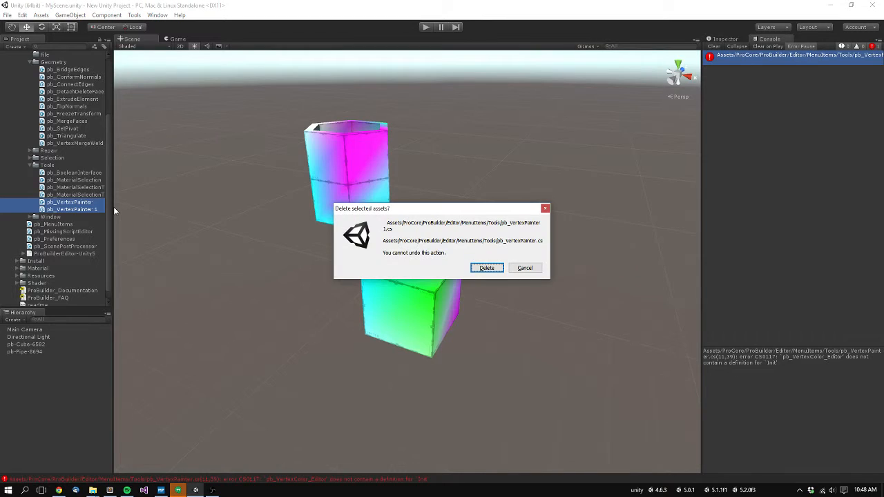
pyautogui.click(486, 267)
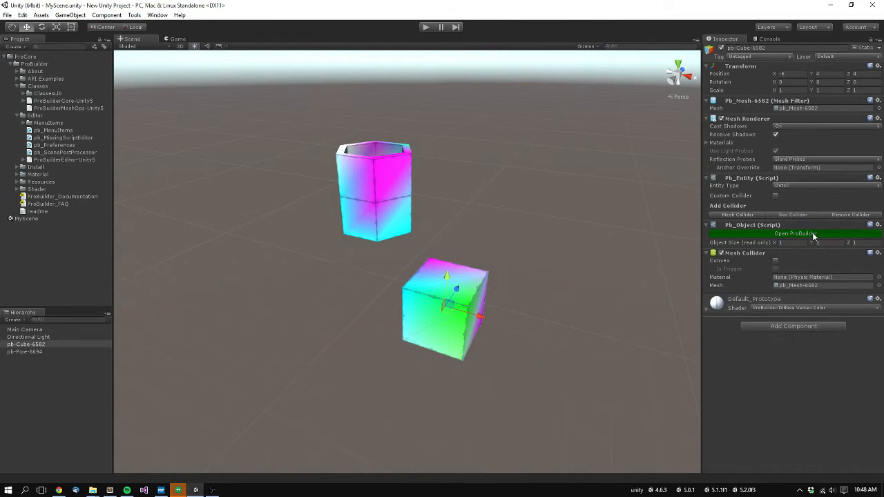
# - Open the ProBuilder editor from the pb_Object inspector and select pb-Cube-6982 in the Scene view
pyautogui.click(794, 233)
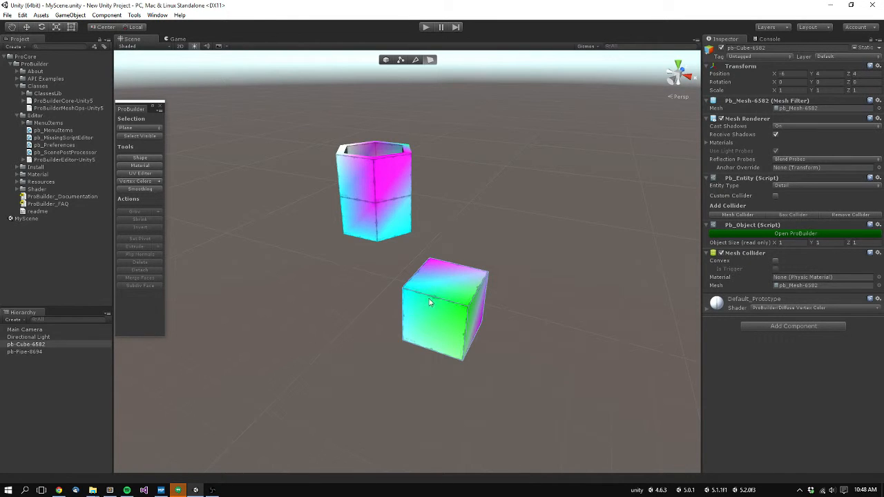
pyautogui.click(445, 306)
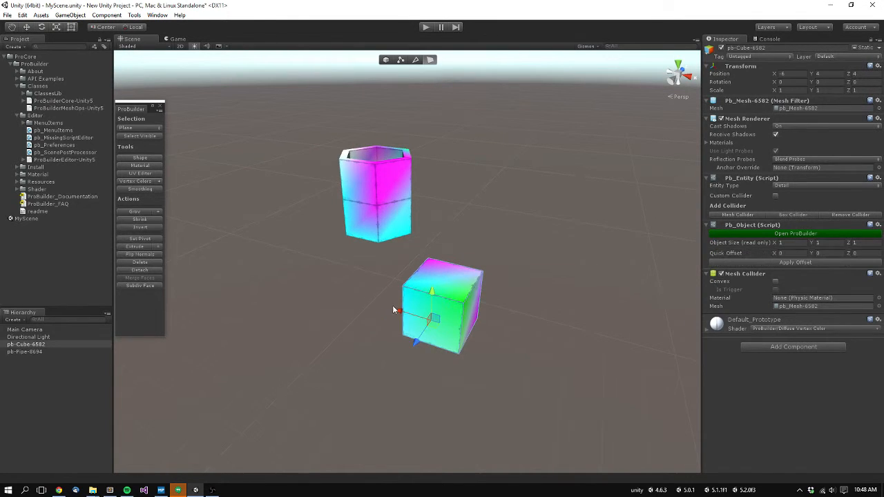